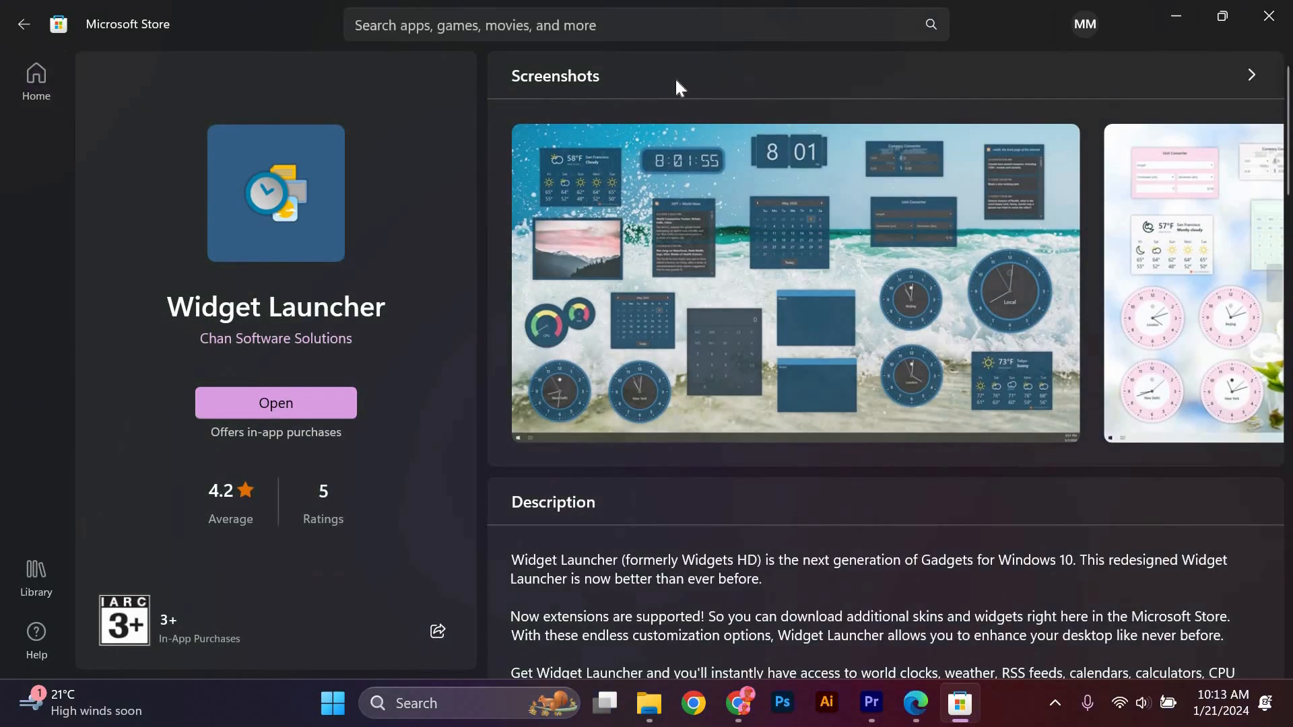
Search the Store for 'widg' and launch the installed Widget Launcher app
{"action": "left_click", "coordinate": [578, 25]}
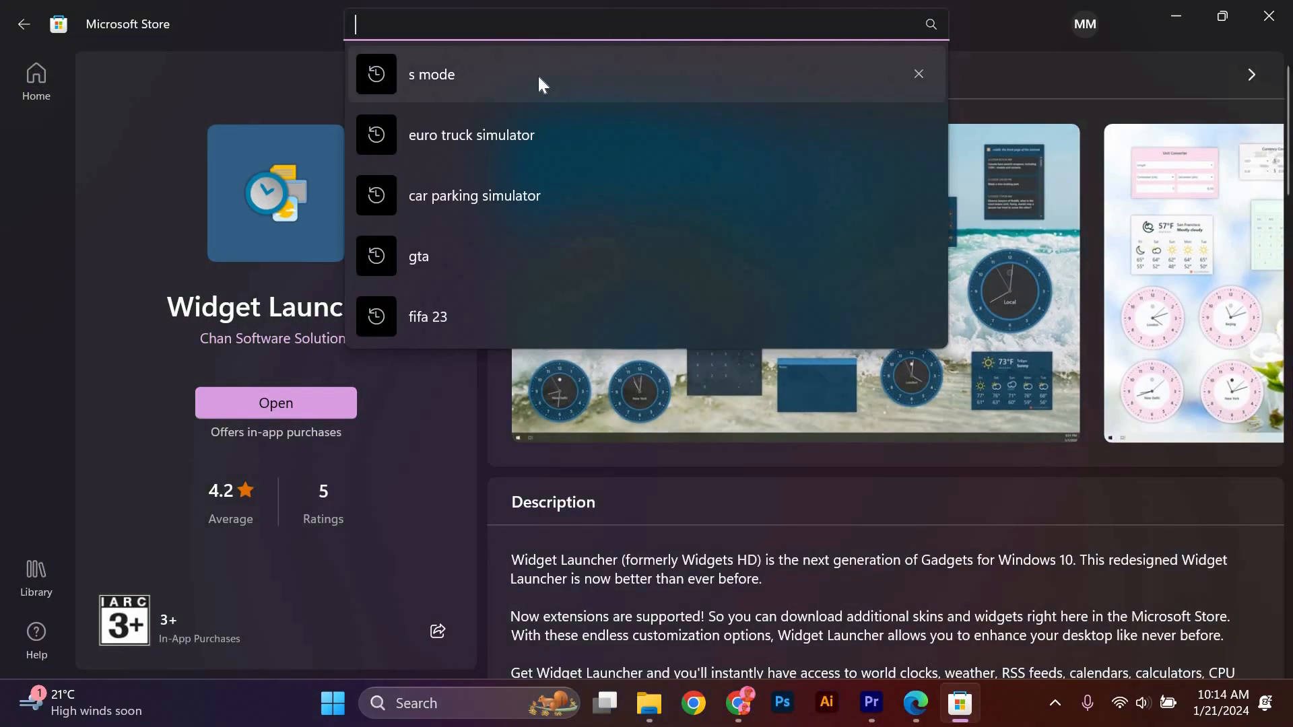
{"action": "type", "text": "widg"}
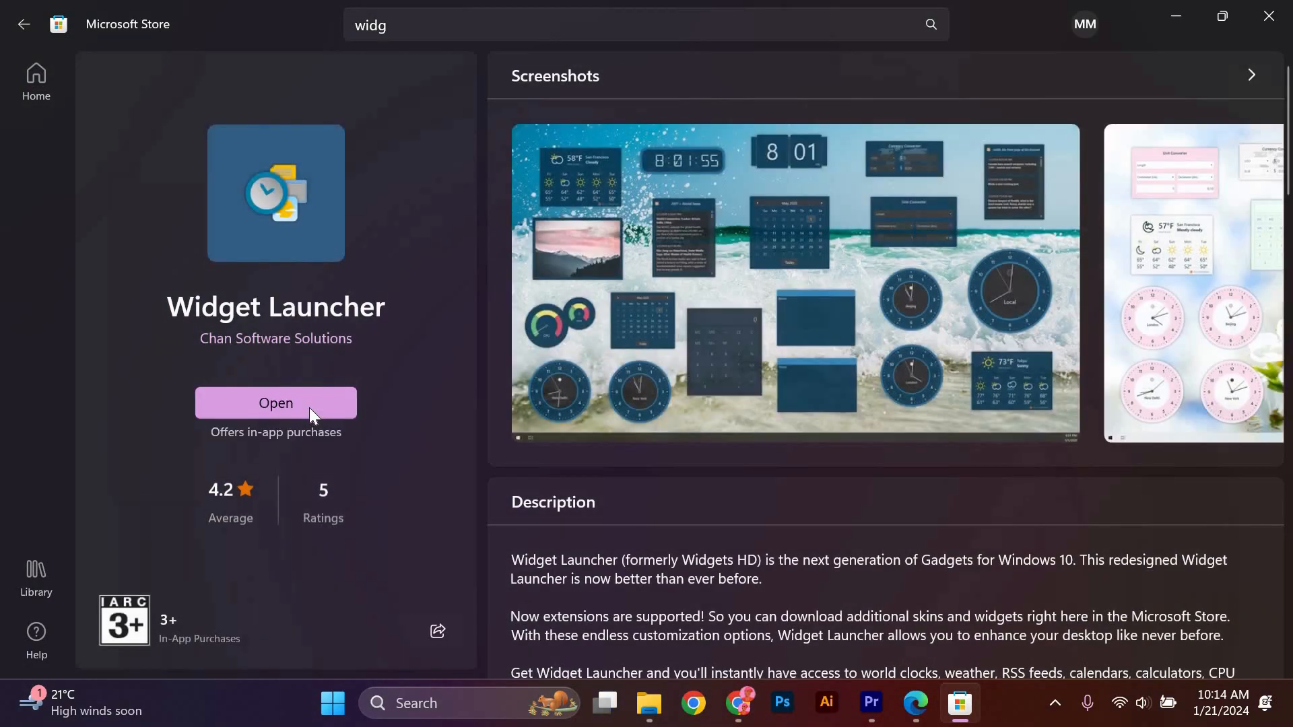
{"action": "mouse_move", "coordinate": [978, 211]}
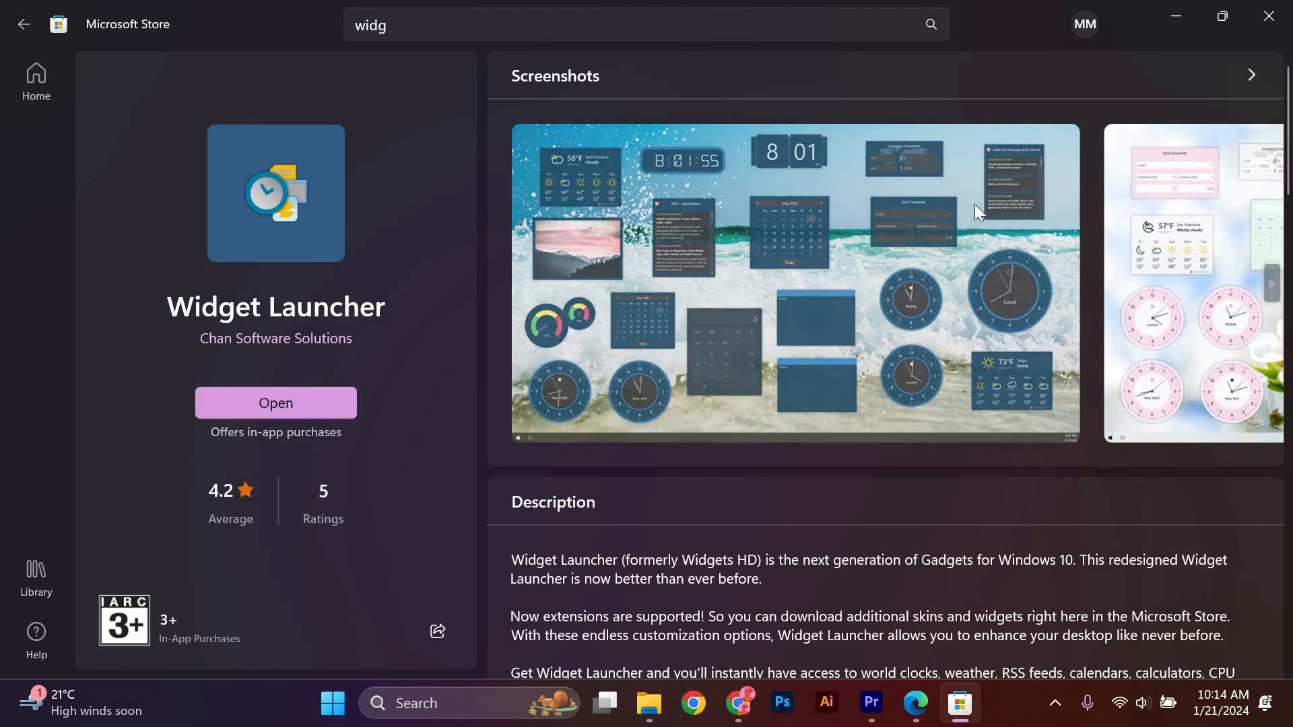
{"action": "left_click", "coordinate": [275, 402]}
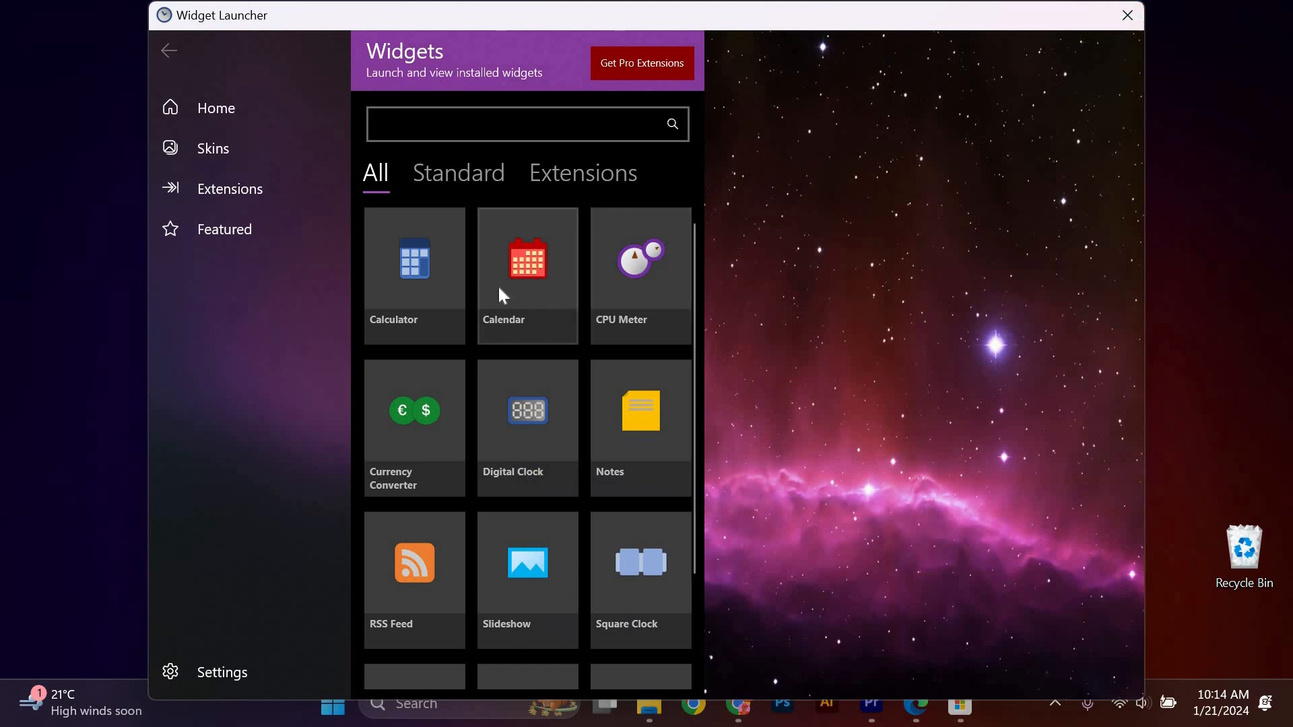
{"action": "mouse_move", "coordinate": [527, 425]}
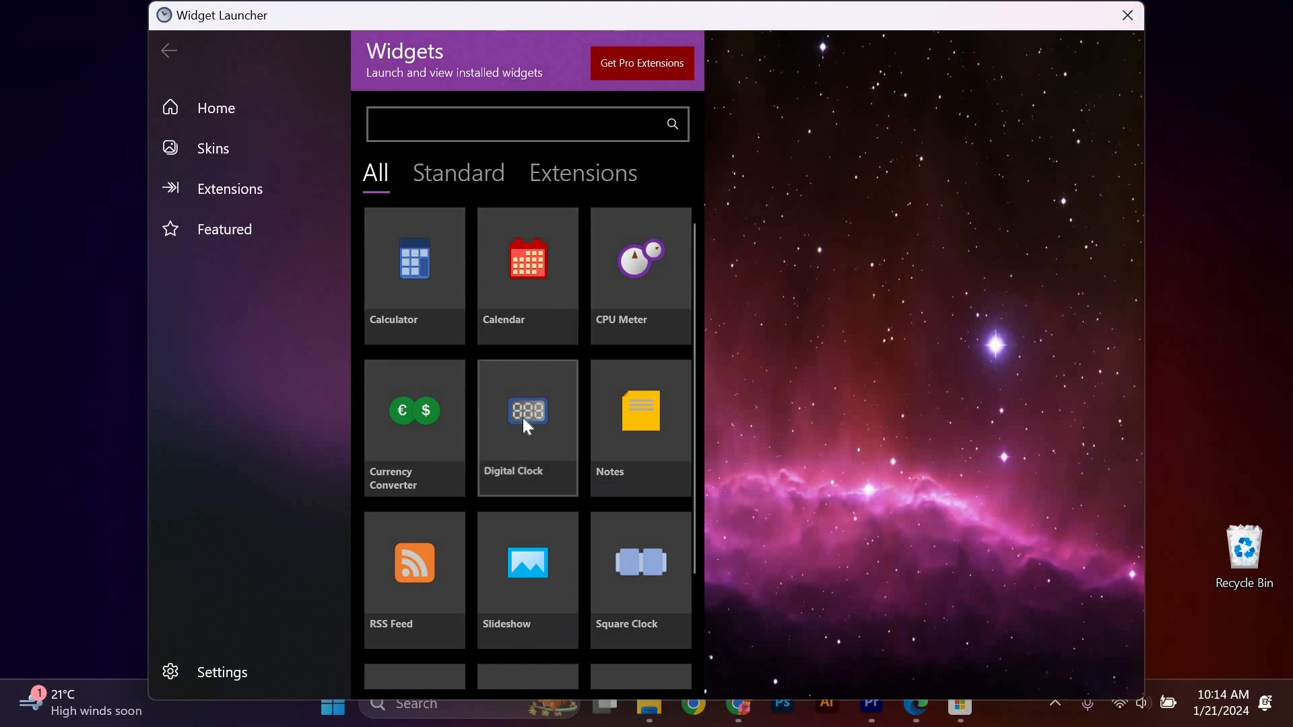
Launch a Digital Clock widget onto the desktop and move it off the analog clock
{"action": "left_click", "coordinate": [526, 427]}
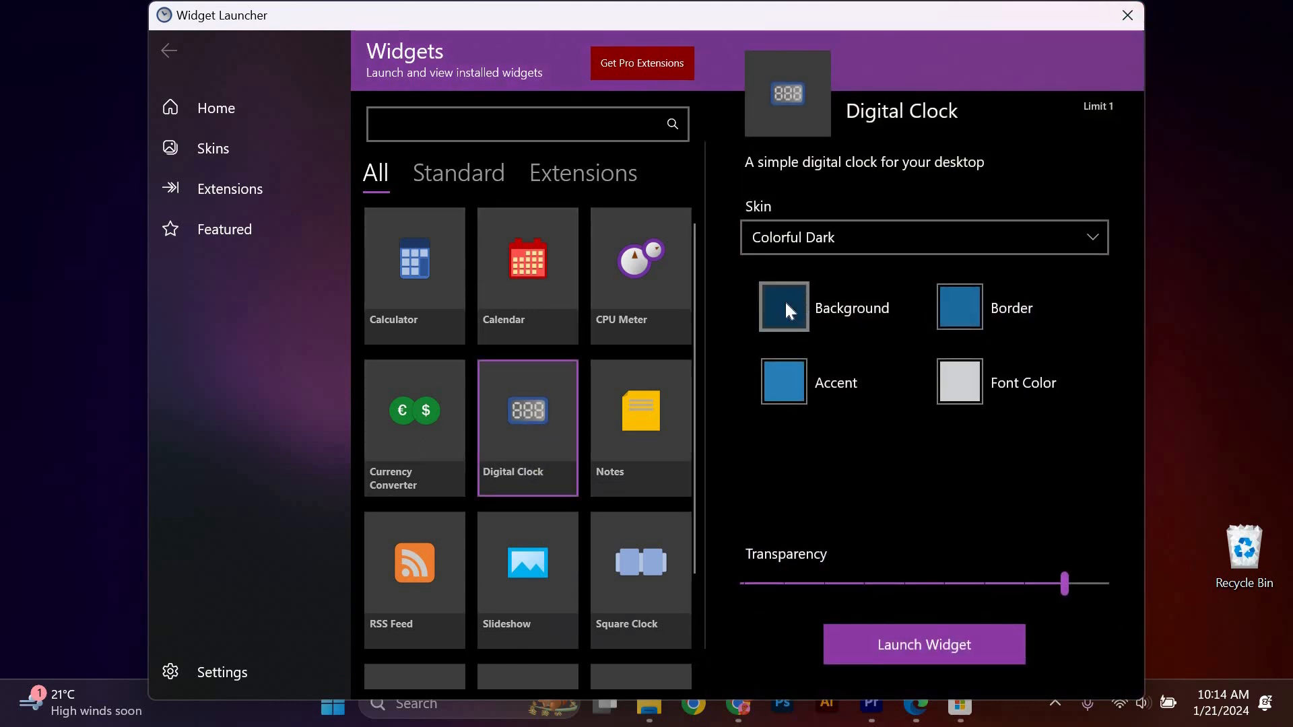
{"action": "left_click", "coordinate": [923, 644]}
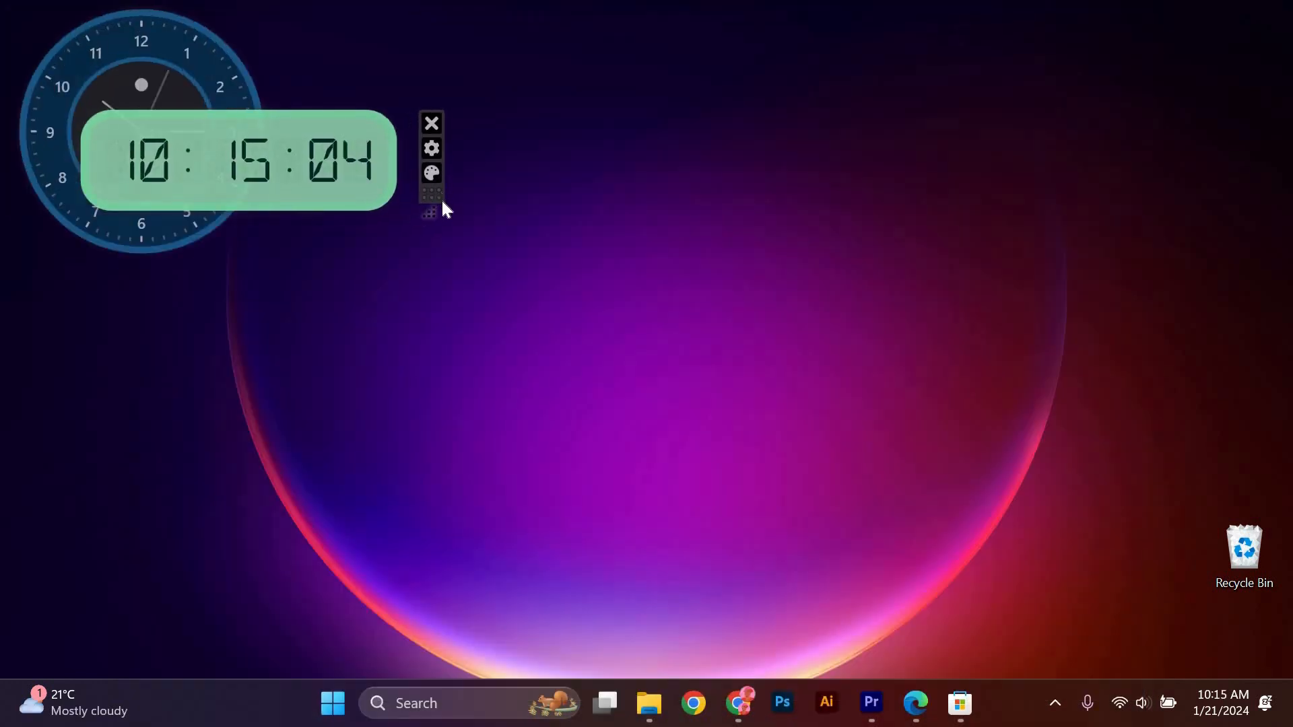
{"action": "left_click_drag", "start_coordinate": [239, 159], "coordinate": [424, 226]}
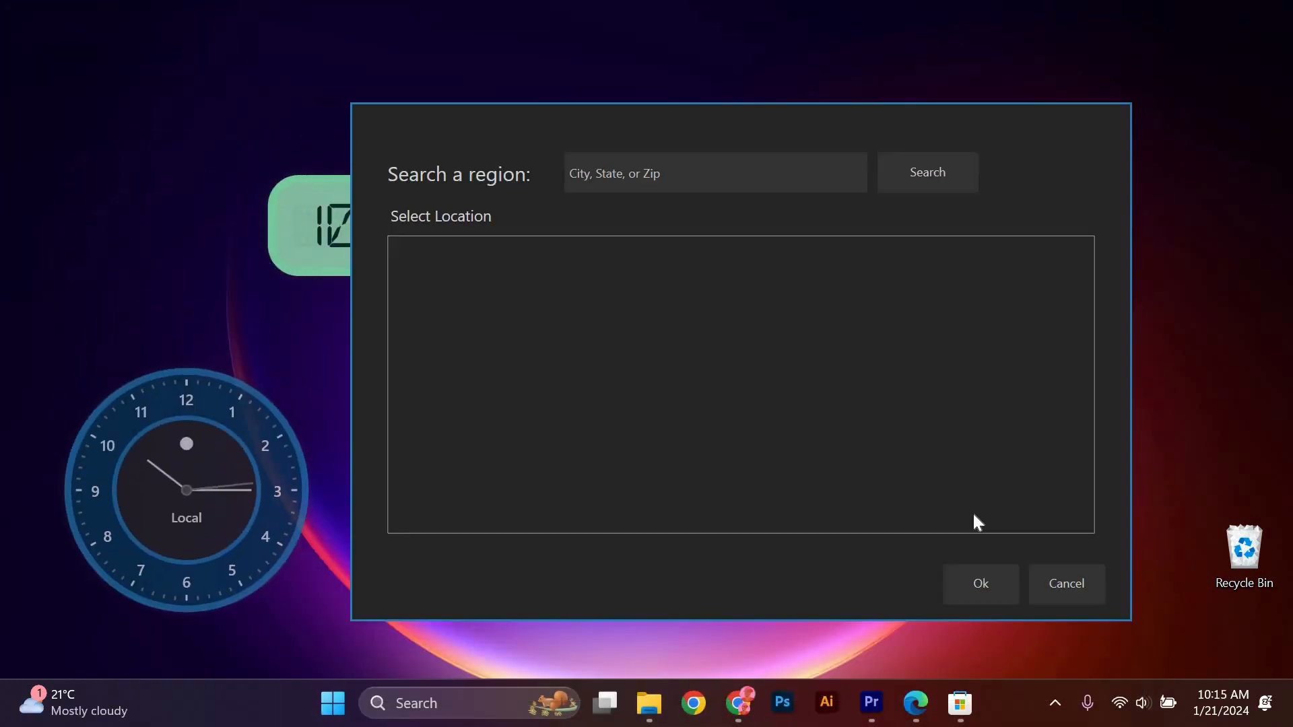
Cancel the Search a region dialog, leaving both clocks on the desktop
{"action": "left_click", "coordinate": [1064, 583]}
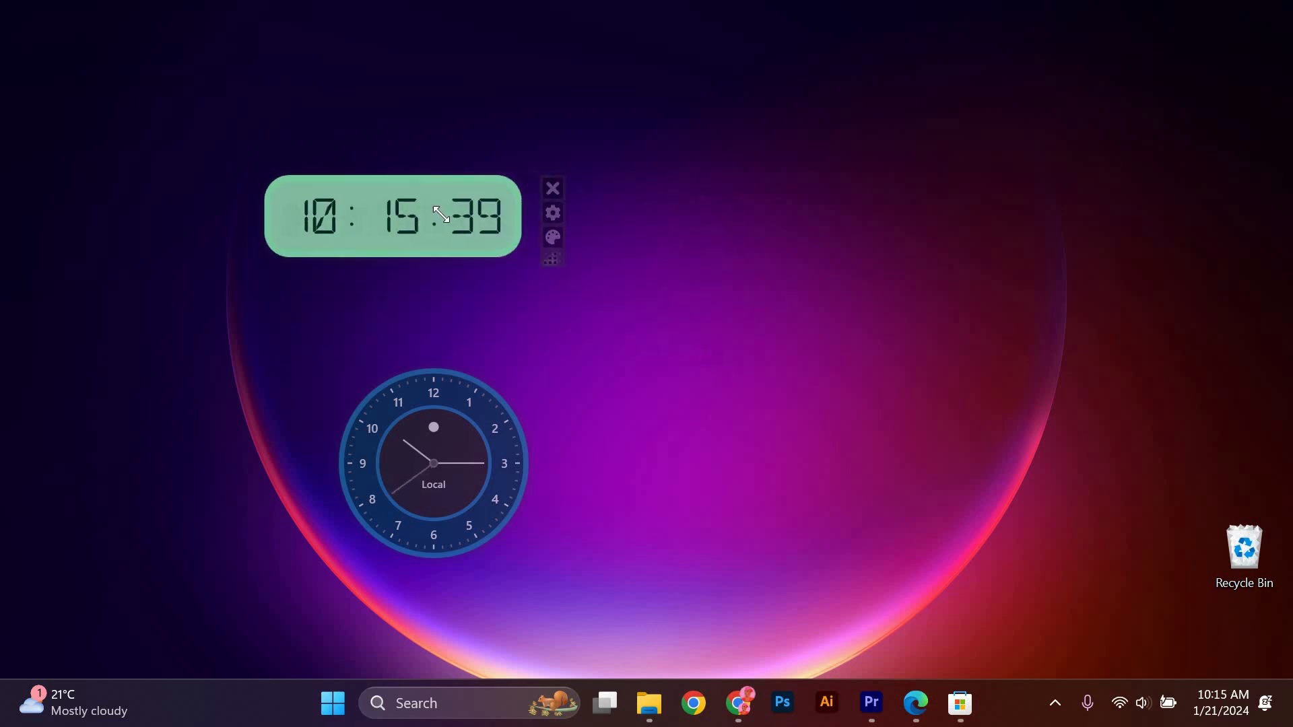
Move the digital clock to the desktop's top-left corner above the analog clock
{"action": "left_click_drag", "start_coordinate": [392, 216], "coordinate": [152, 82]}
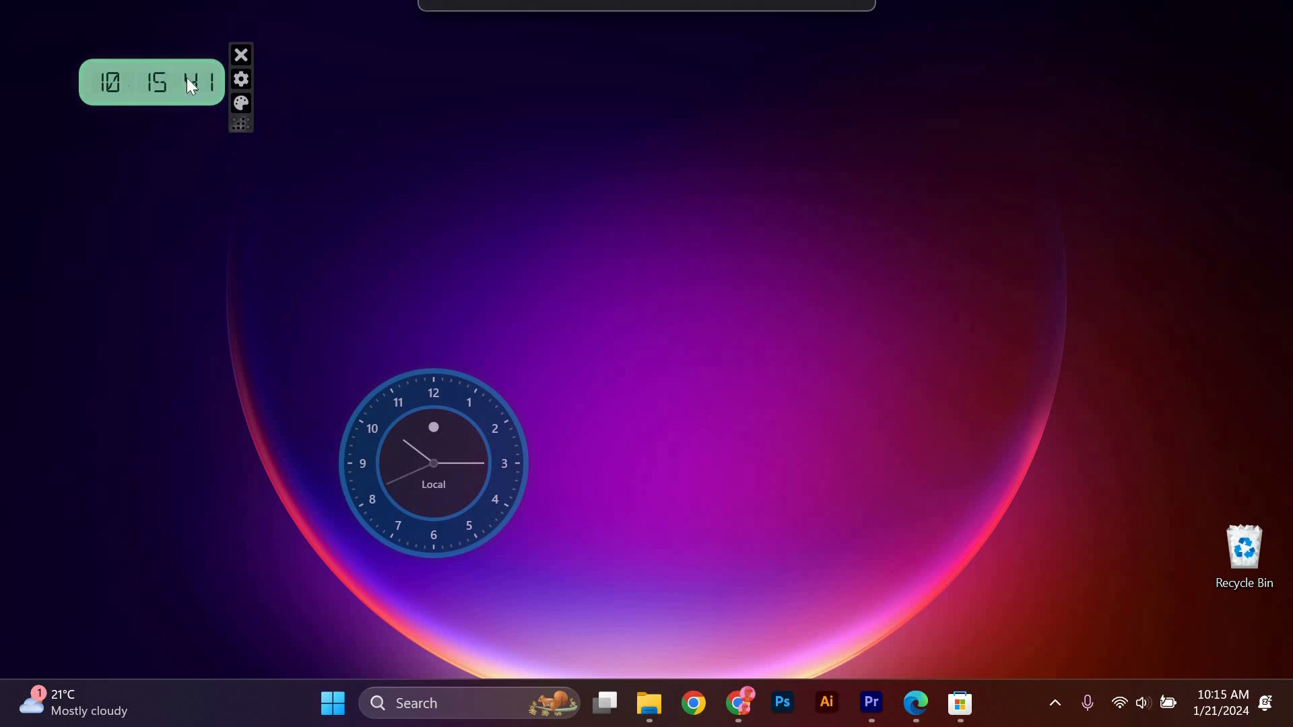
{"action": "mouse_move", "coordinate": [295, 379]}
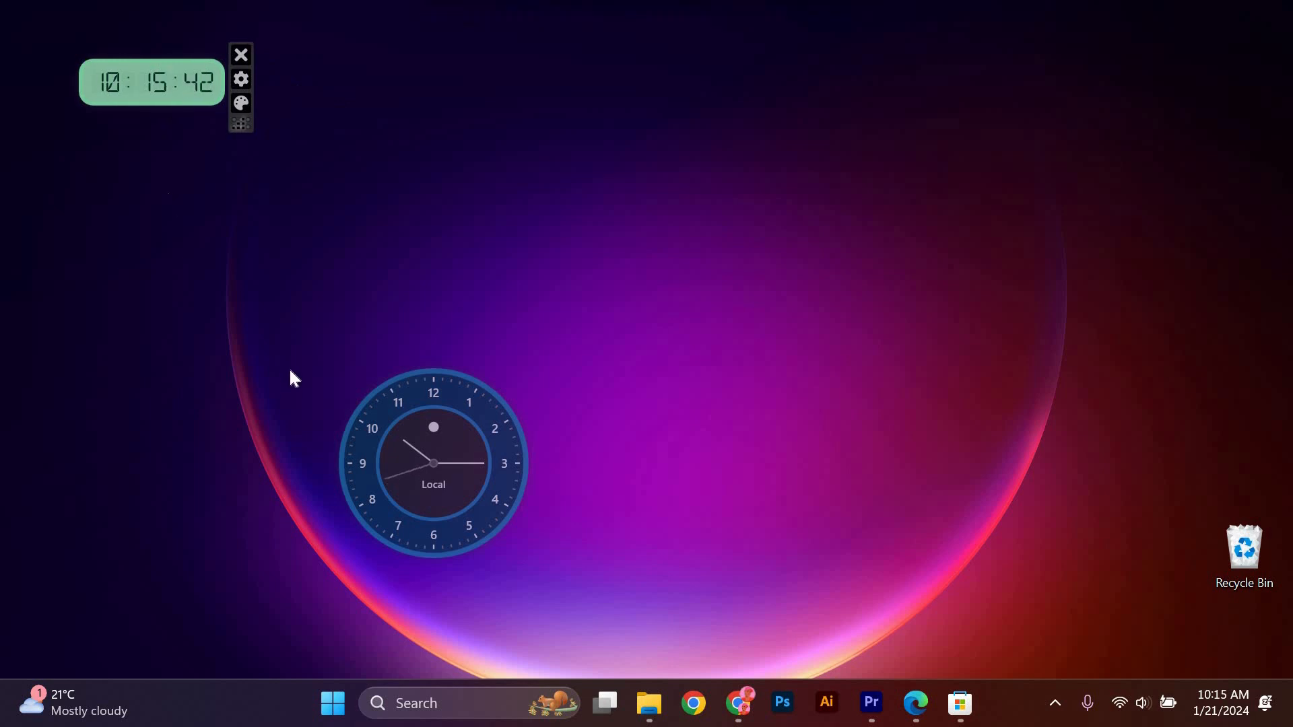